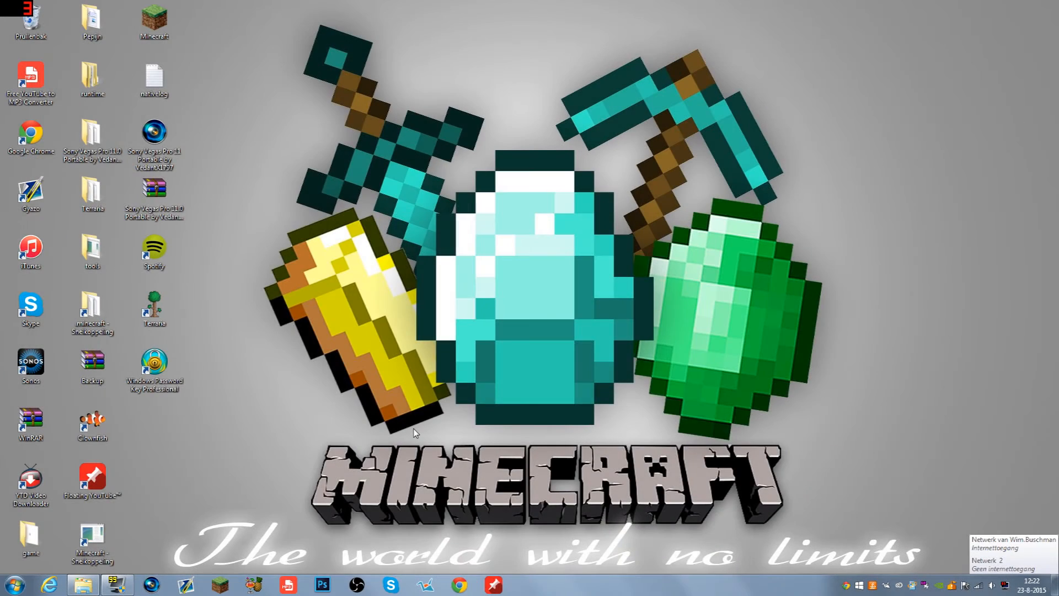
mouse_move(391, 405)
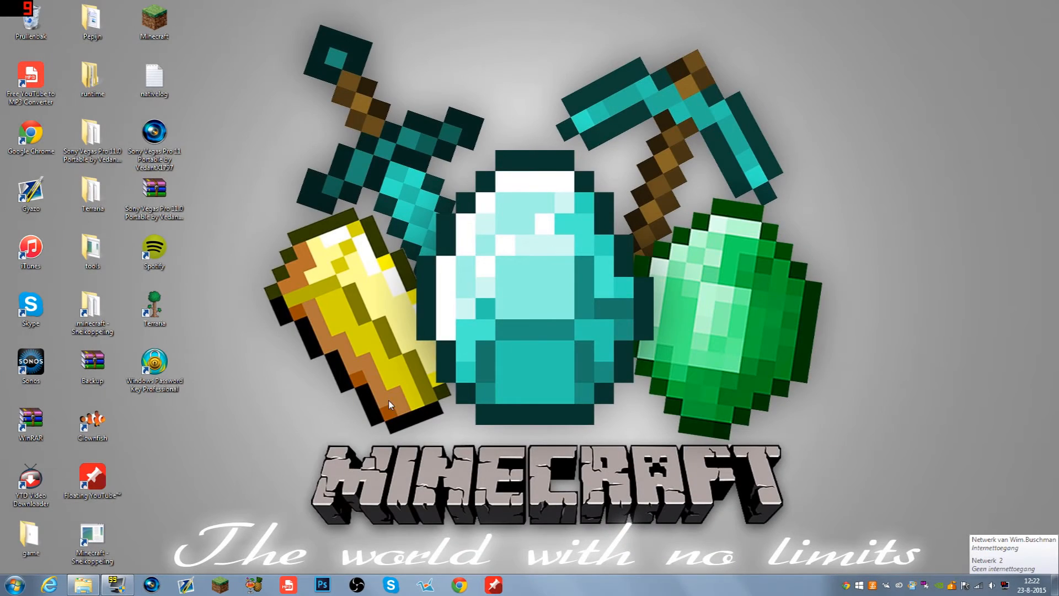
mouse_move(57, 520)
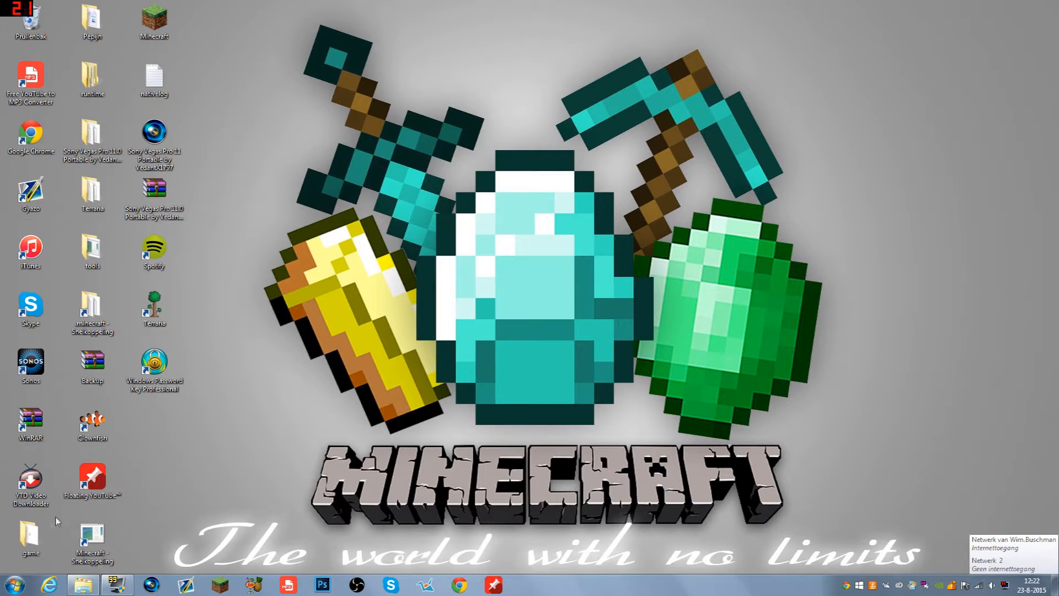
Navigate via %appdata% into .minecraft and its versions folder listing 1.8.8 and 1.8.8-OptiFine_HD_U_E2.
click(10, 583)
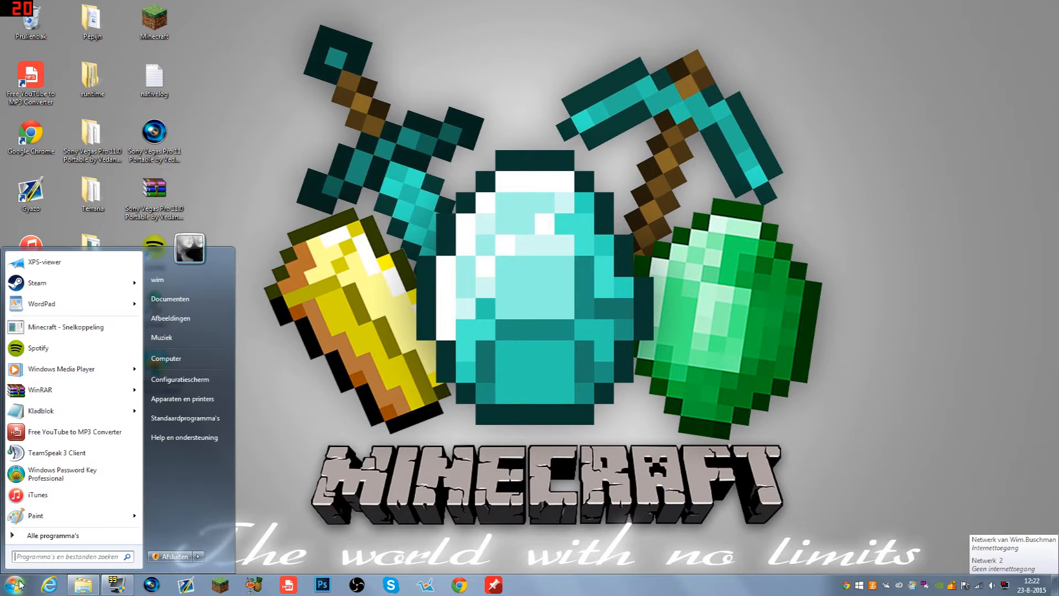
text(%a)
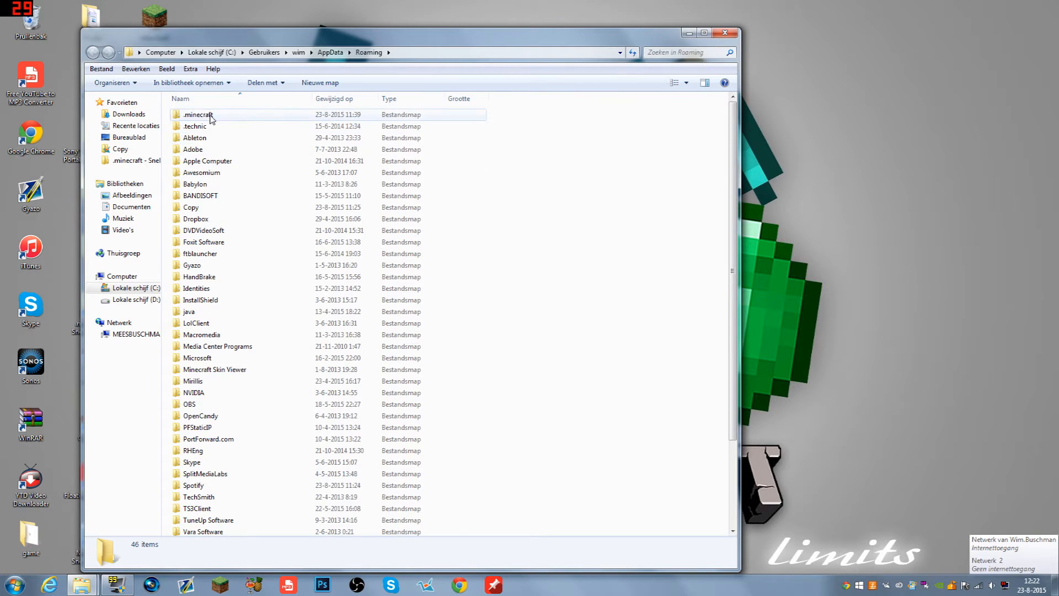
double_click(197, 114)
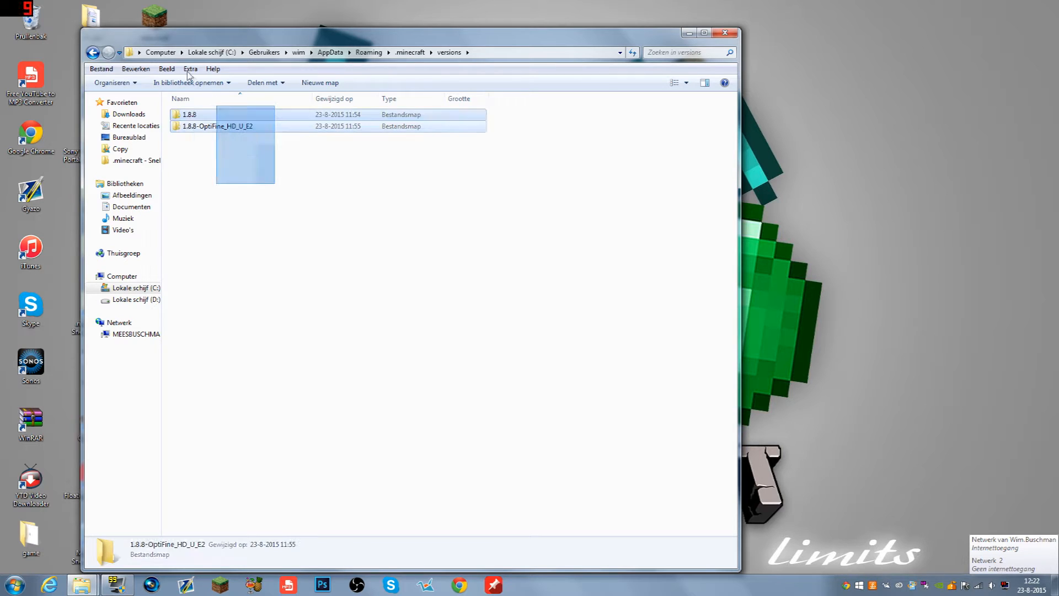
click(331, 196)
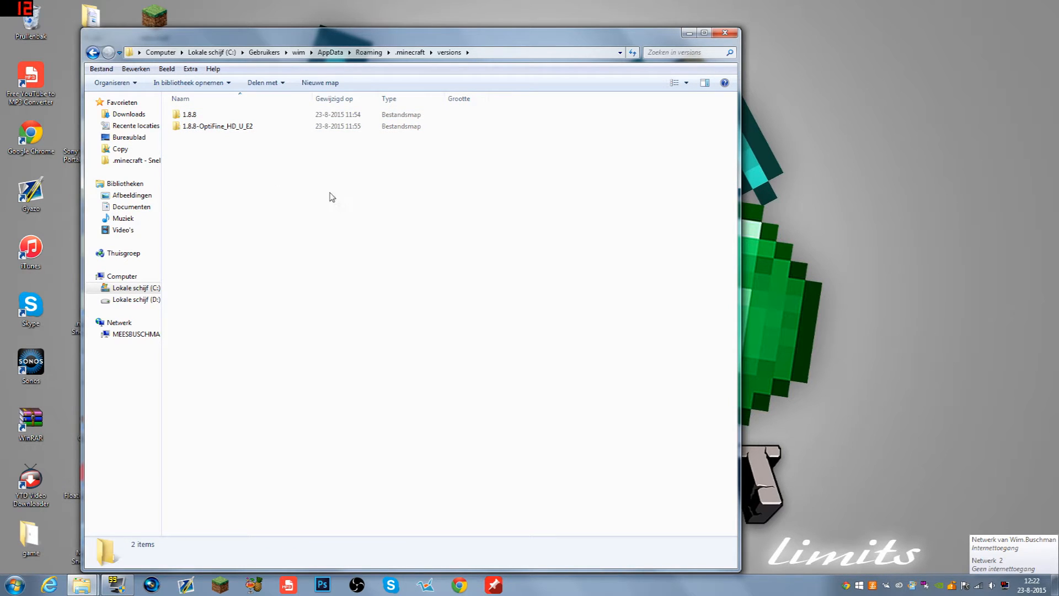
click(320, 83)
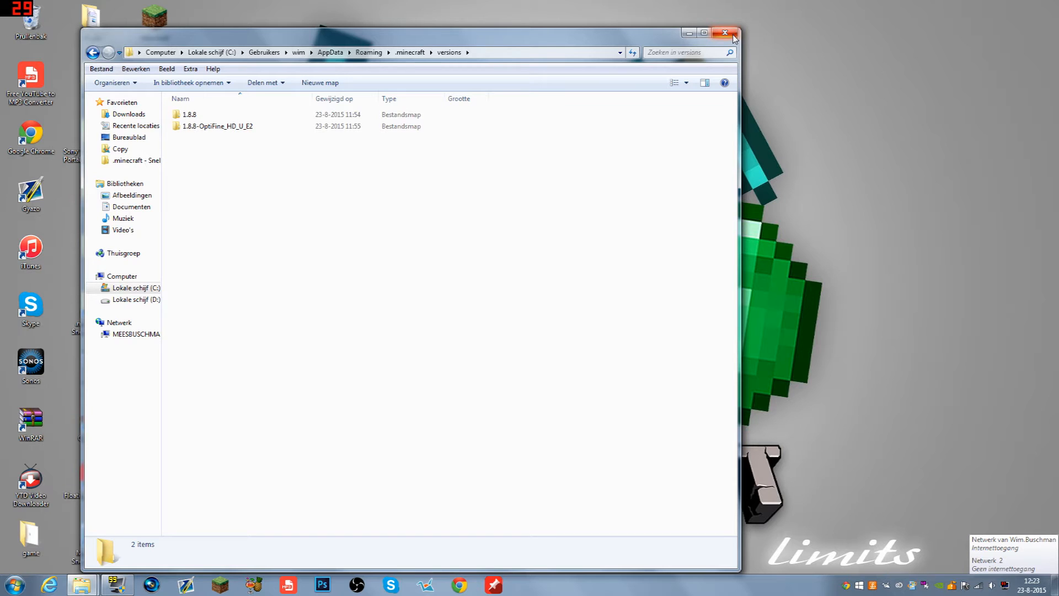
Create launcher profile MC1.8 using release 1.8, save it and launch the game.
click(726, 32)
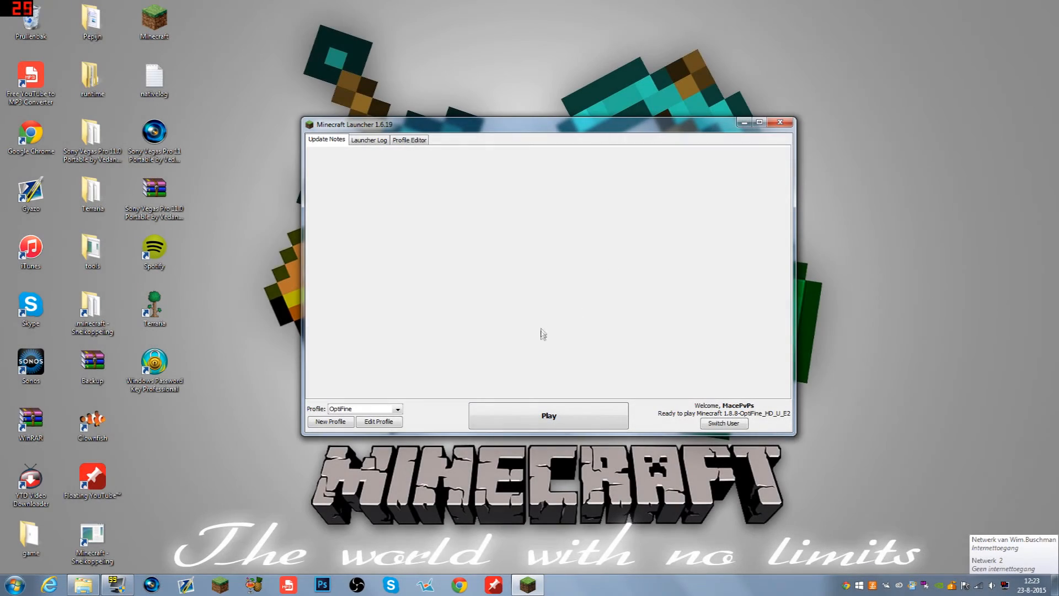
mouse_move(389, 405)
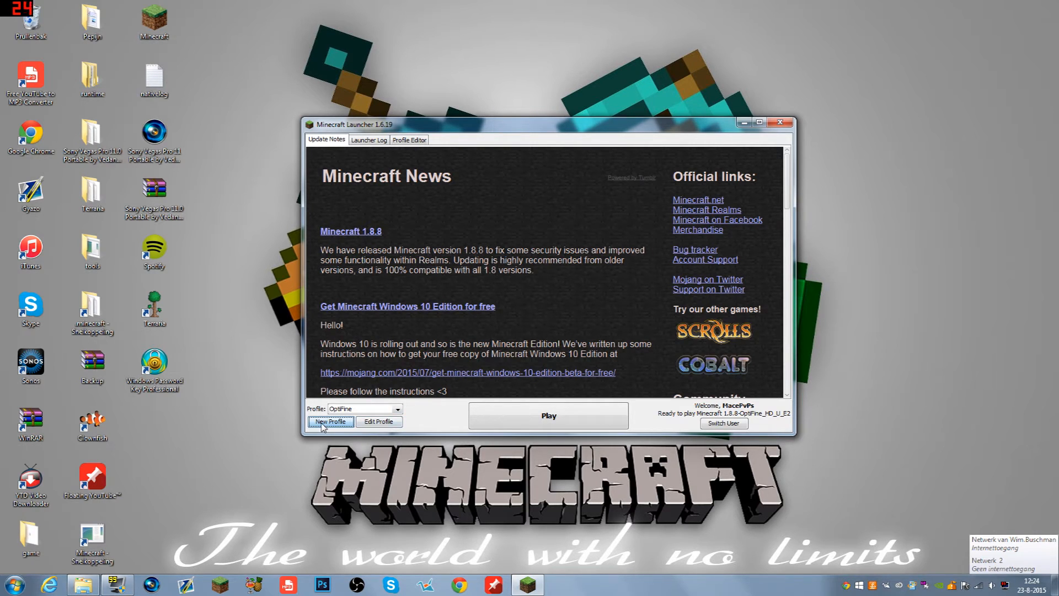
click(329, 422)
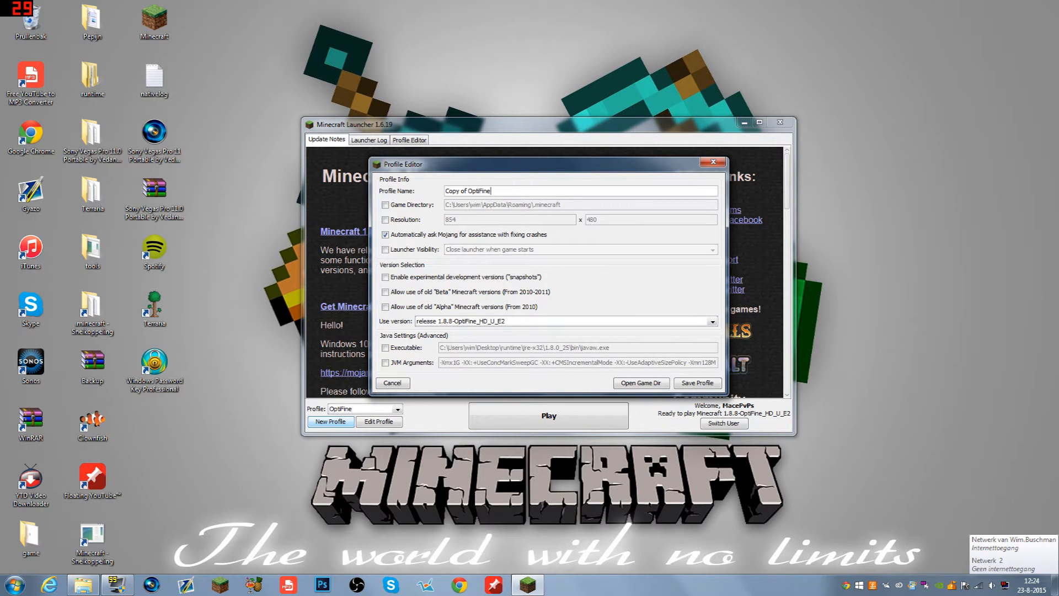
text(MC1.8)
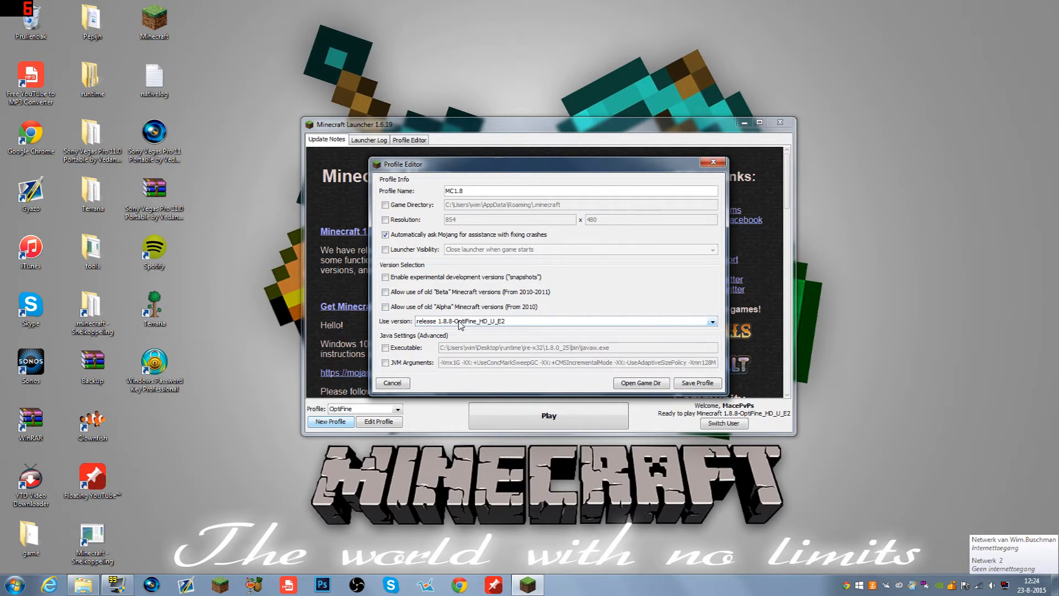
click(711, 321)
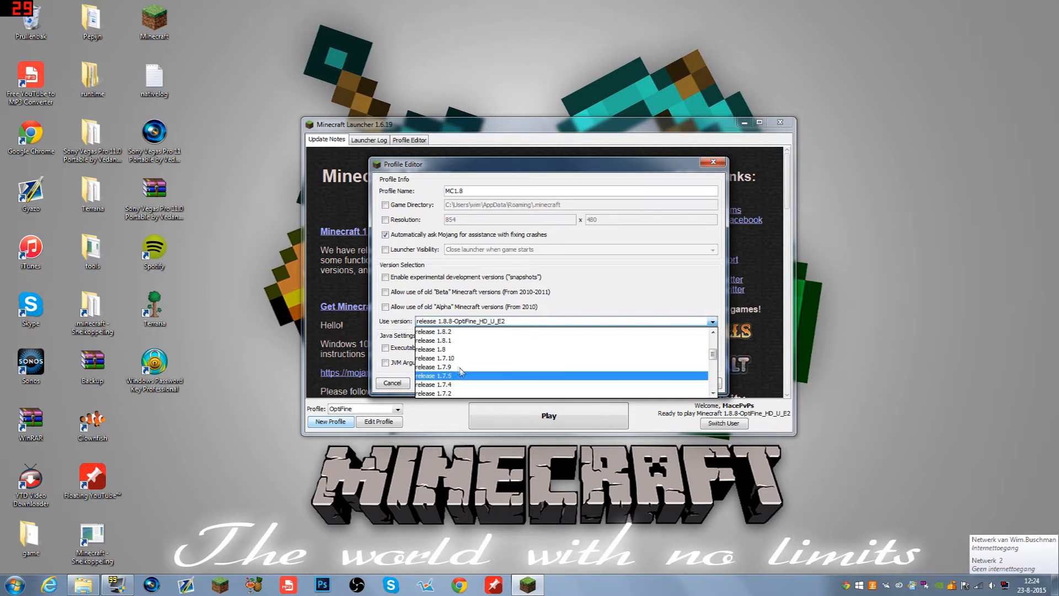
click(434, 348)
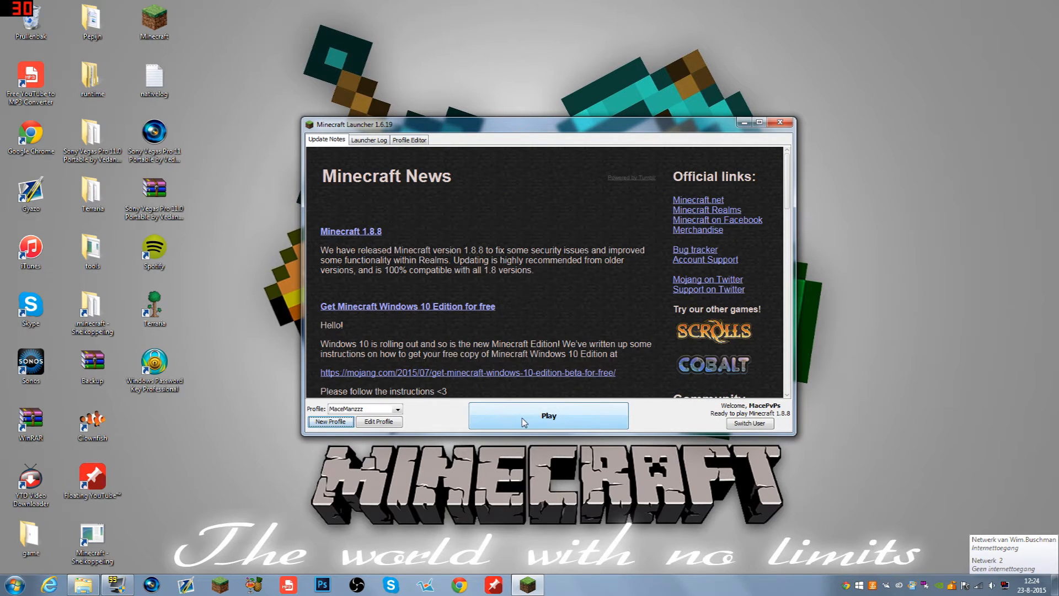
click(548, 415)
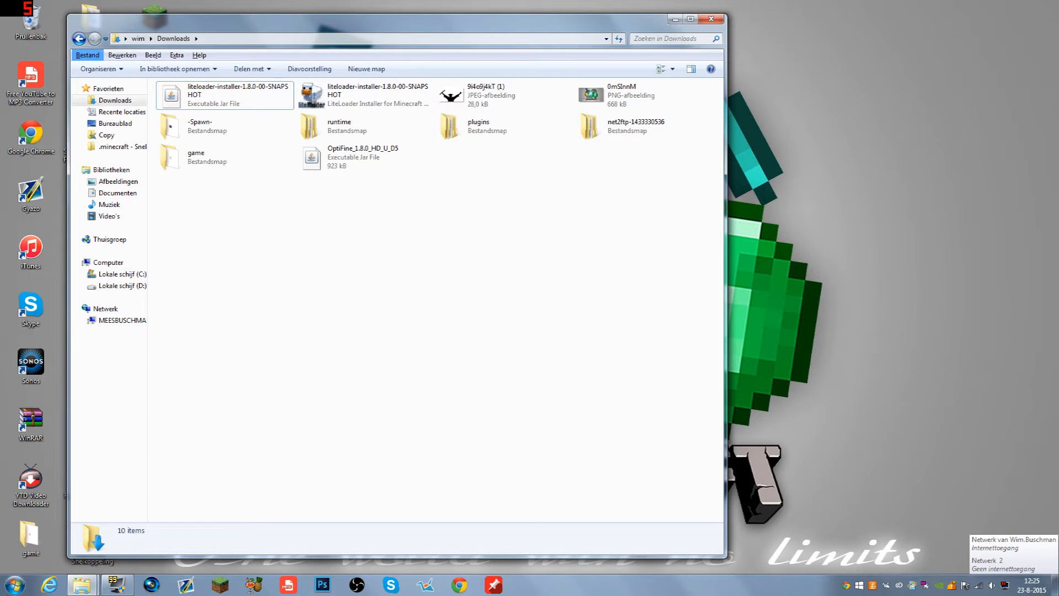
Reopen the versions folder, then close the hung Minecraft 1.8 via 'Het programma sluiten'.
click(6, 584)
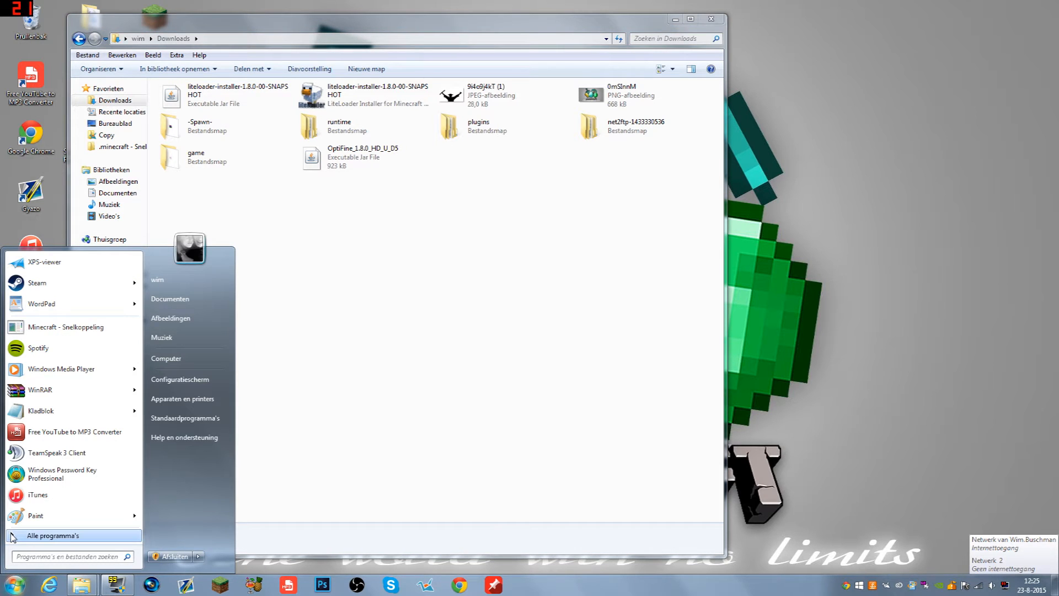
text(%s)
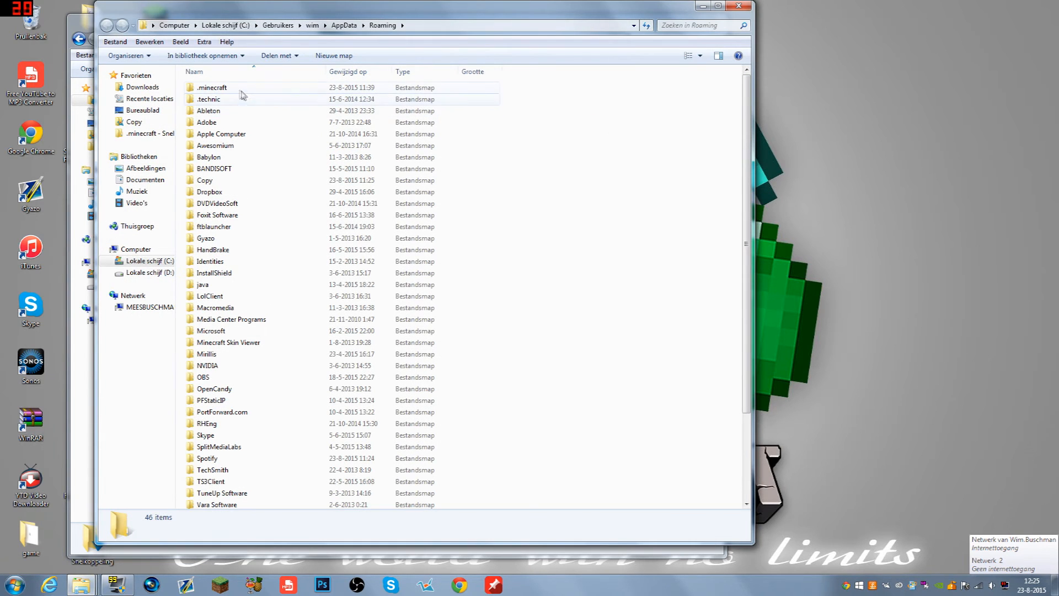
double_click(212, 87)
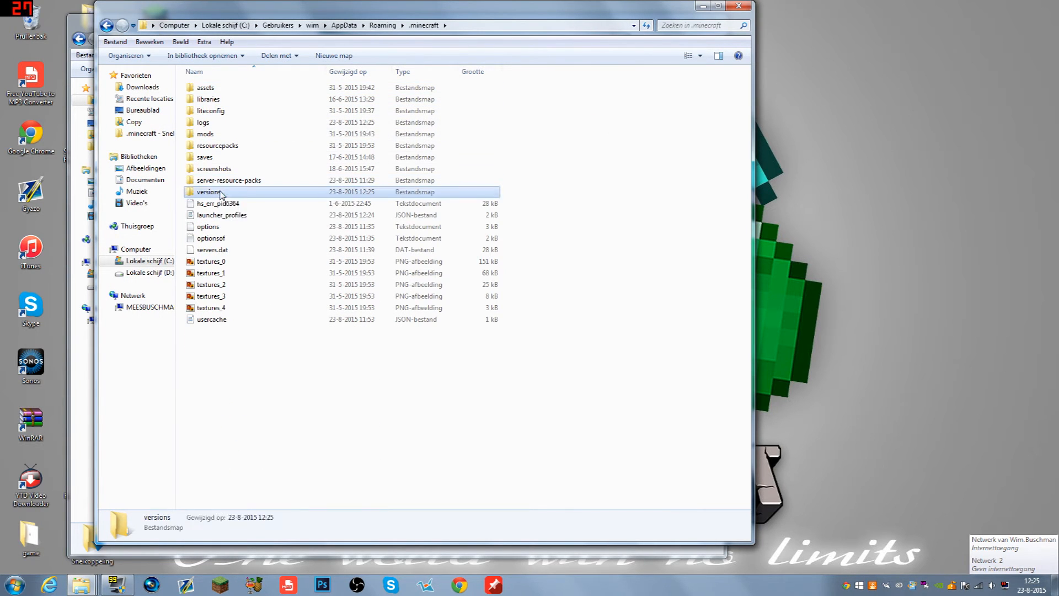
double_click(209, 191)
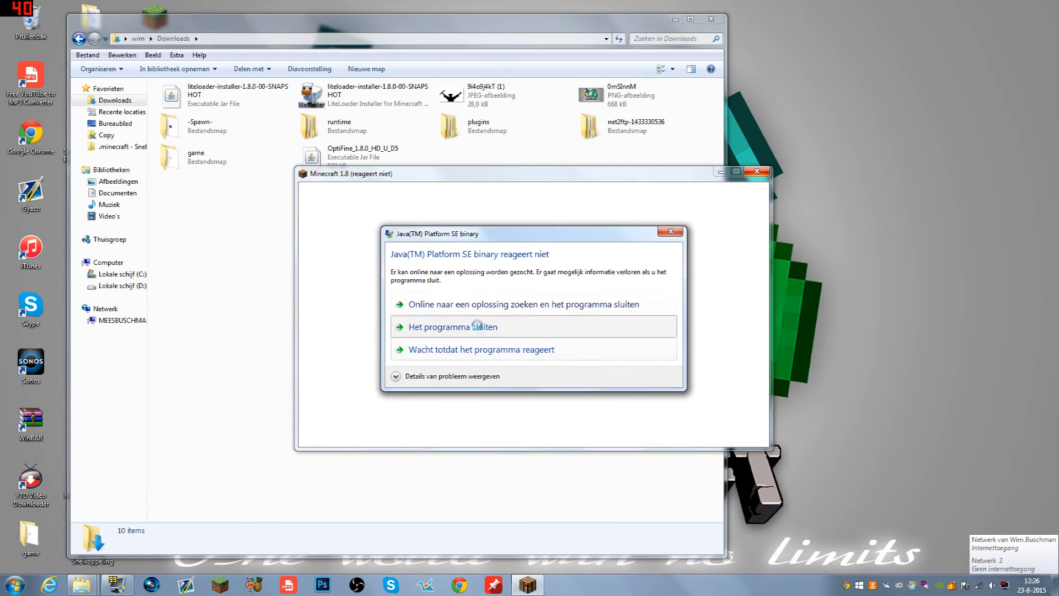
click(452, 327)
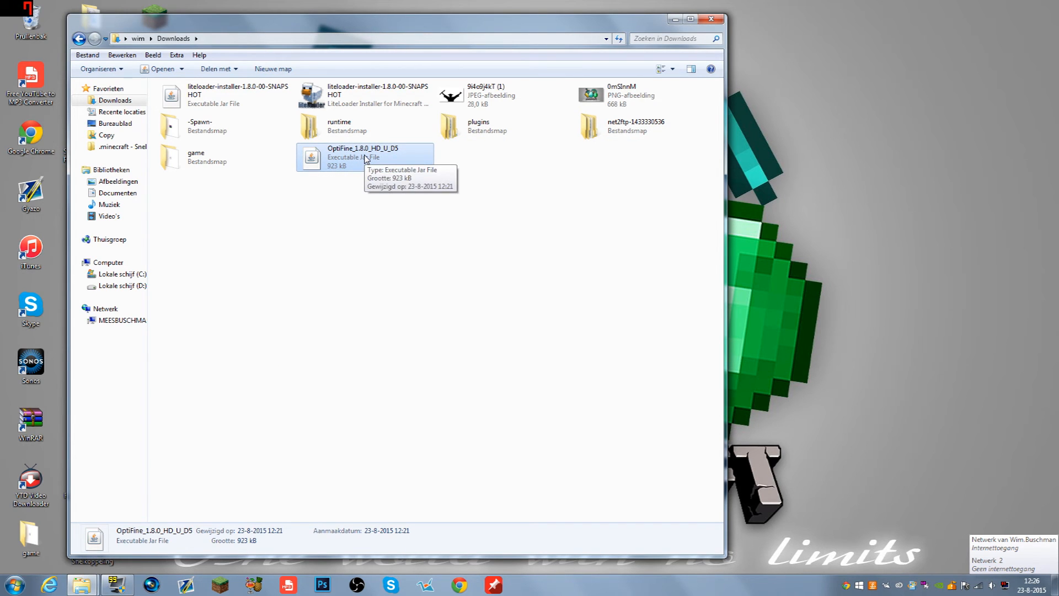
mouse_move(477, 264)
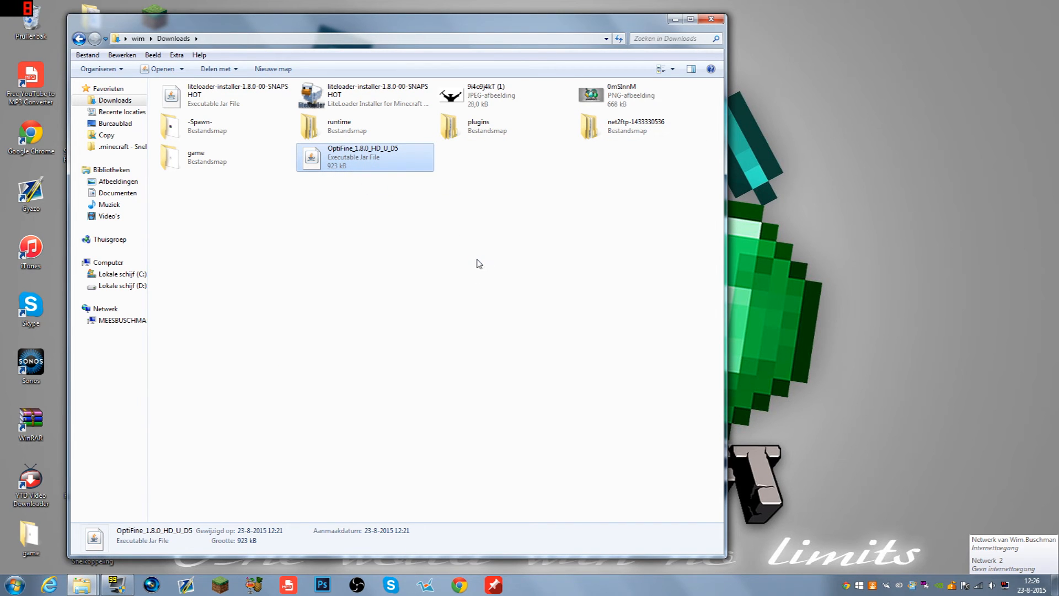
Run OptiFine_1.8.0_HD_U_D5.jar, install it and confirm the success message.
double_click(363, 156)
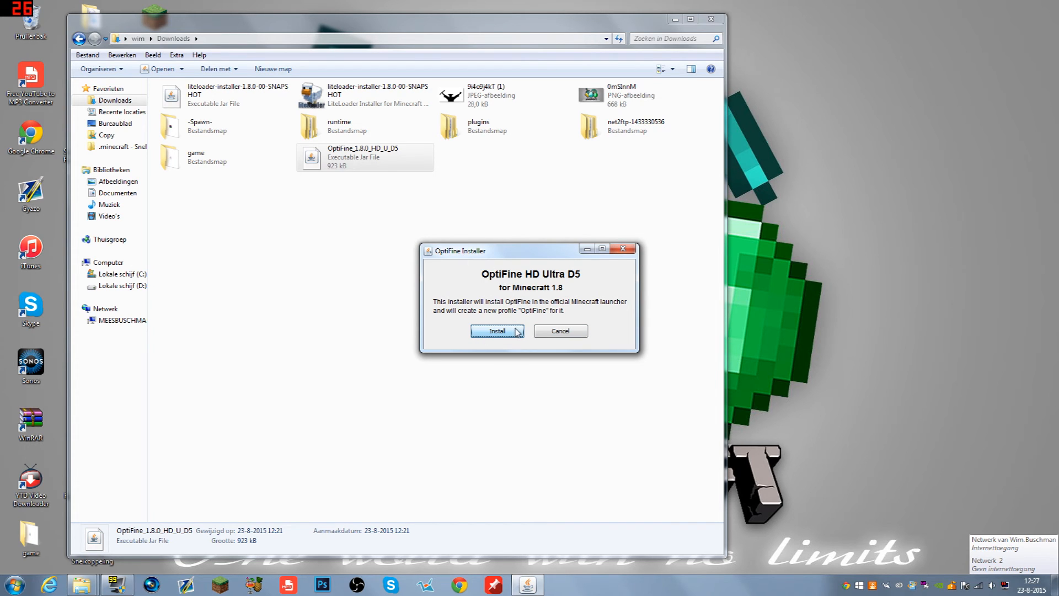
click(498, 331)
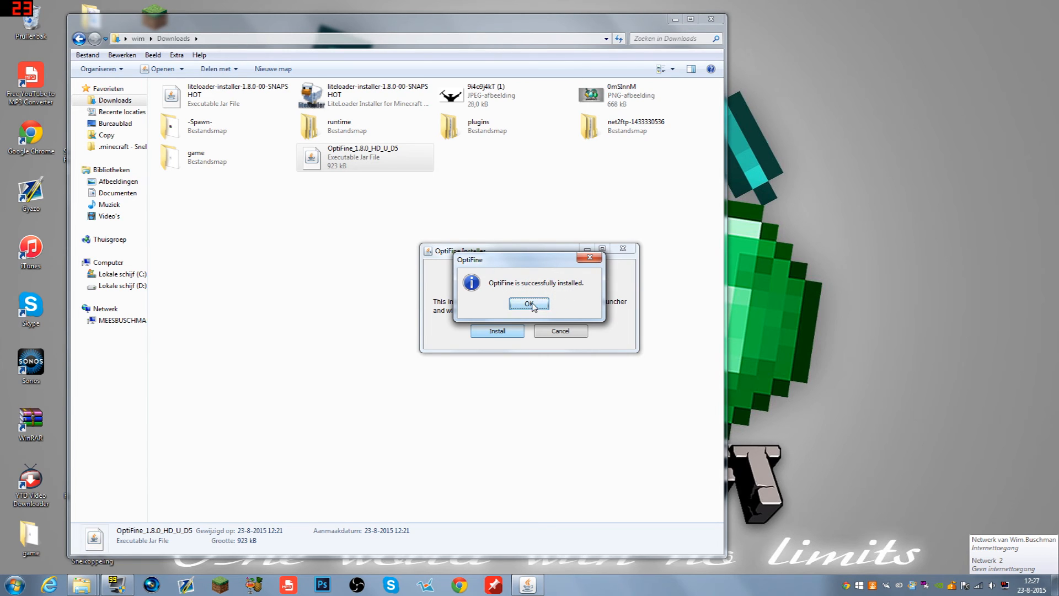
click(528, 304)
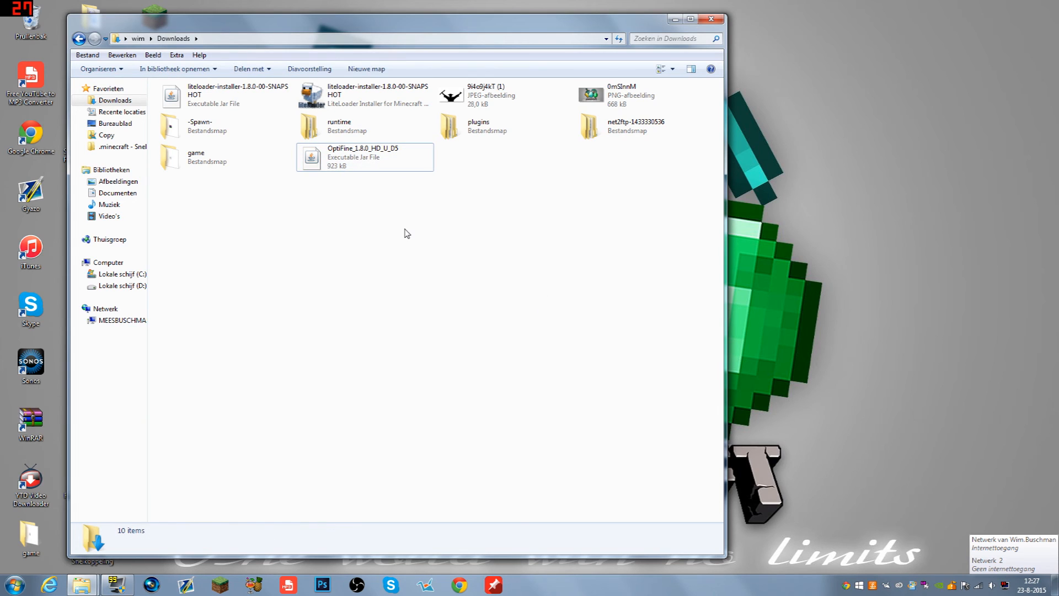
mouse_move(604, 304)
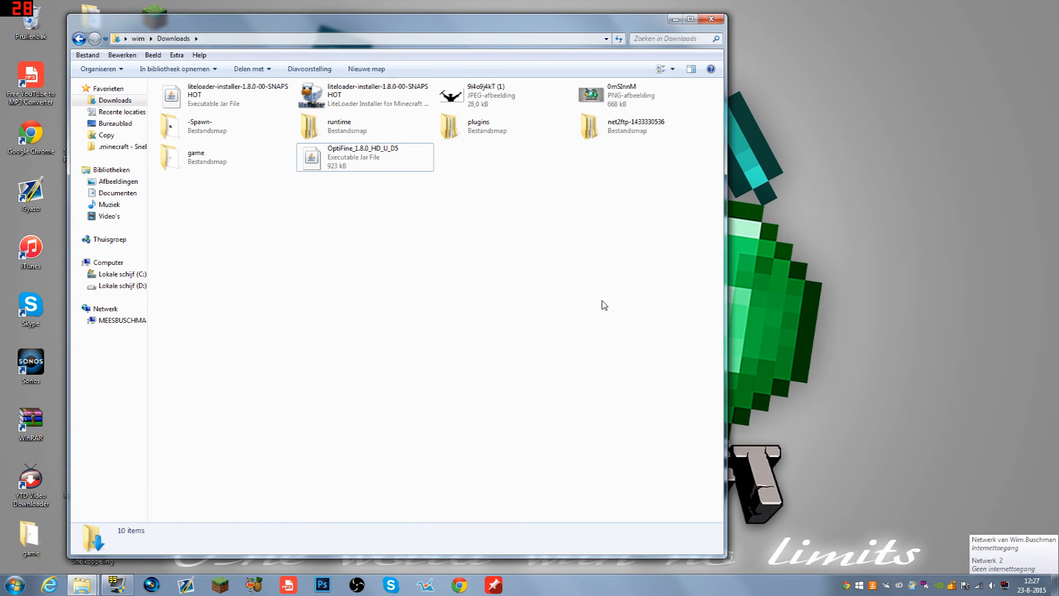
Run the LiteLoader installer jar and allow extending from incompatible versions, dismissing the warning.
click(222, 95)
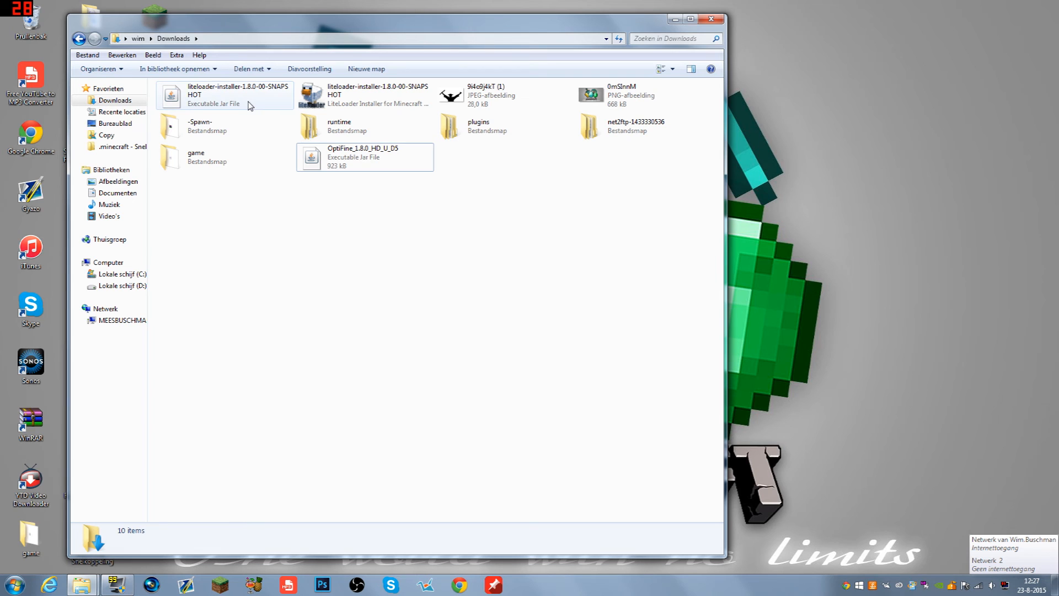
click(225, 95)
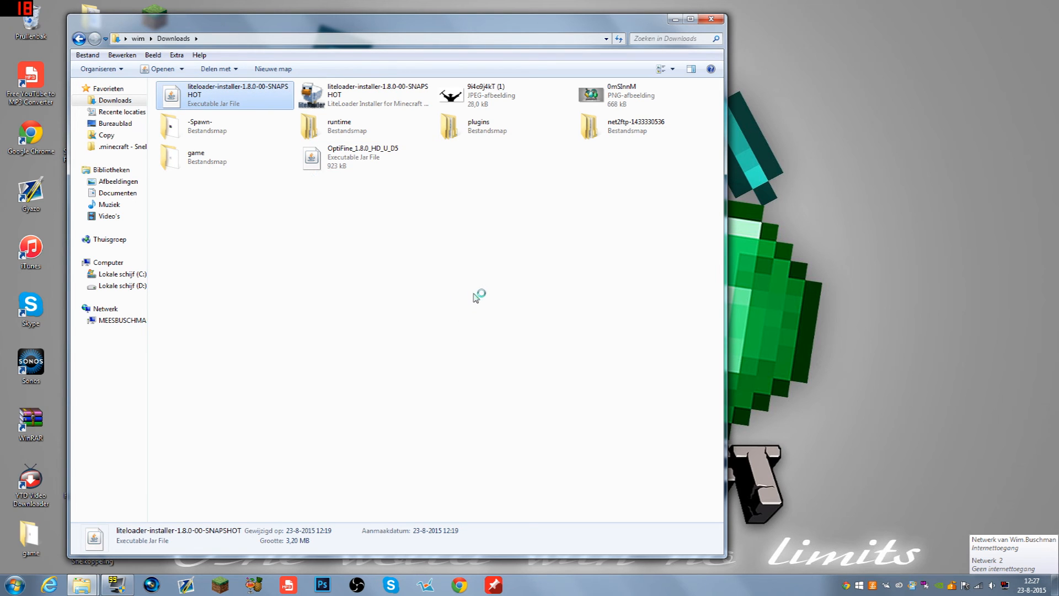
double_click(222, 95)
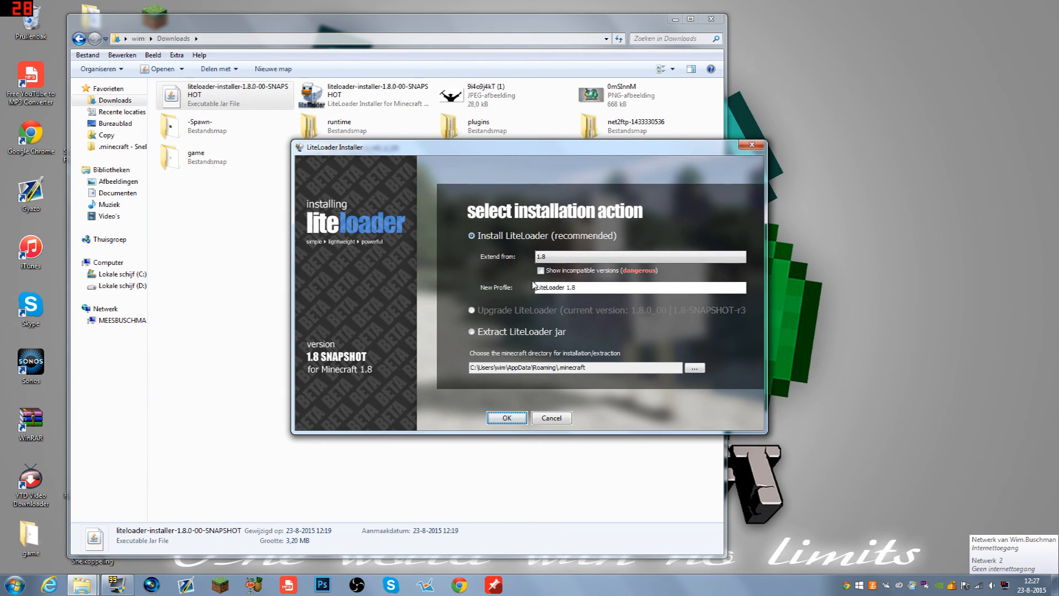
click(541, 270)
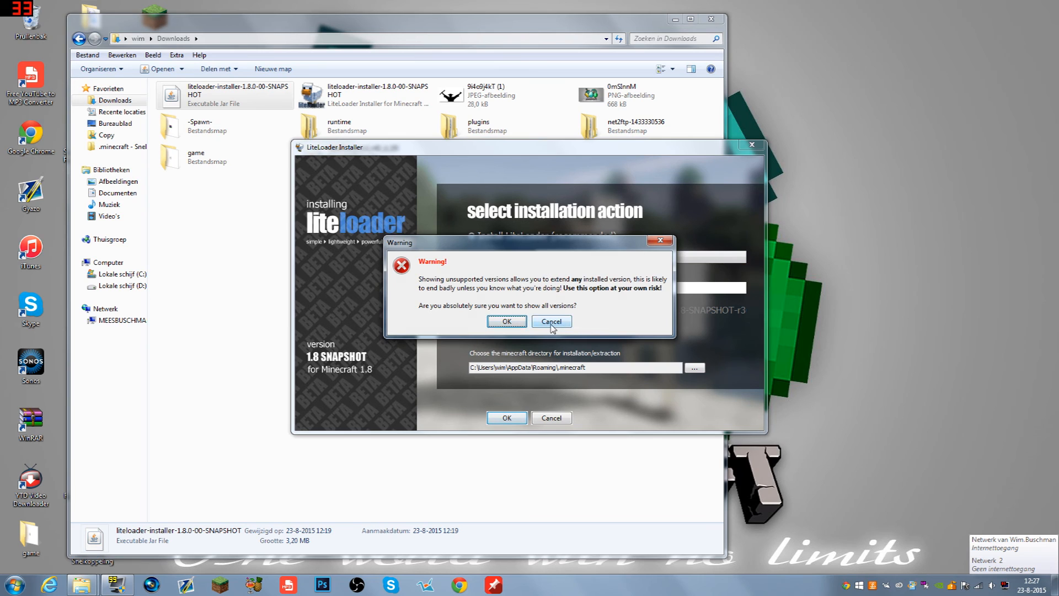
click(551, 321)
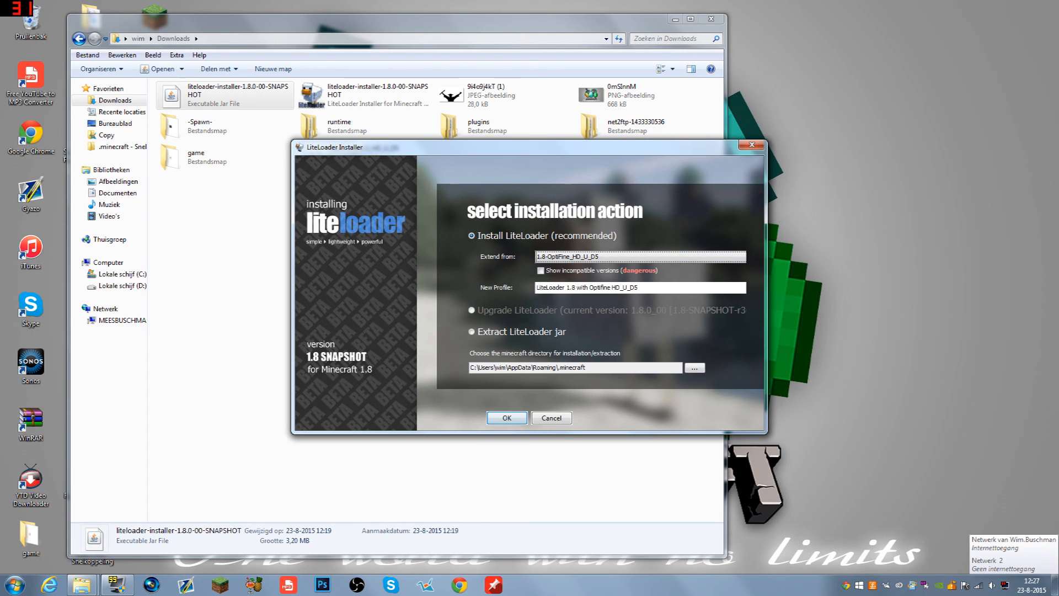
Install LiteLoader extending 1.8-OptiFine_HD_U_D5, creating profile 'LiteLoader 1.8 with OptiFine HD_U_D5', and confirm completion.
click(507, 416)
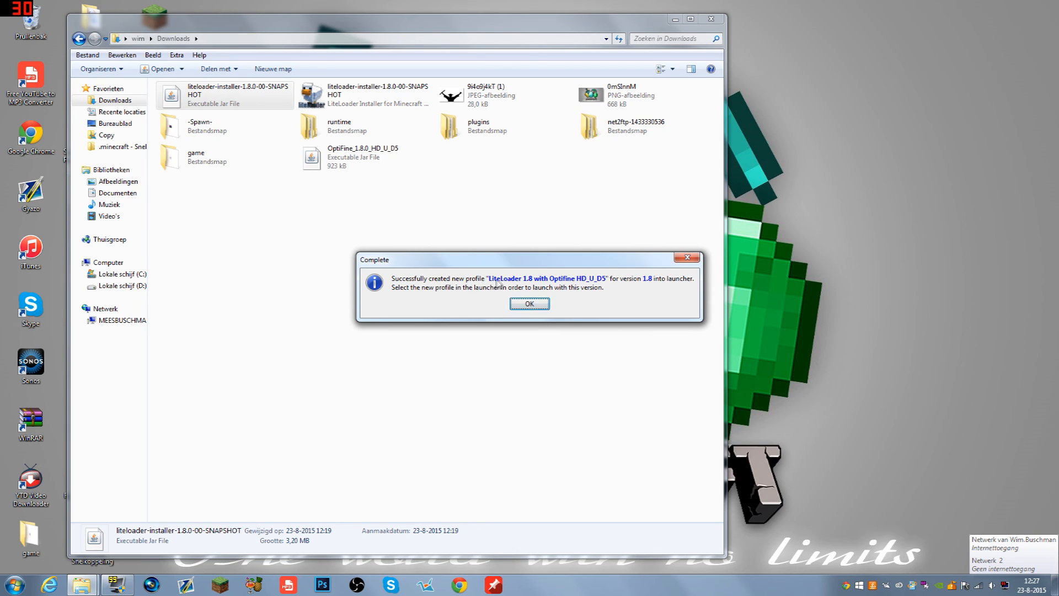
mouse_move(574, 284)
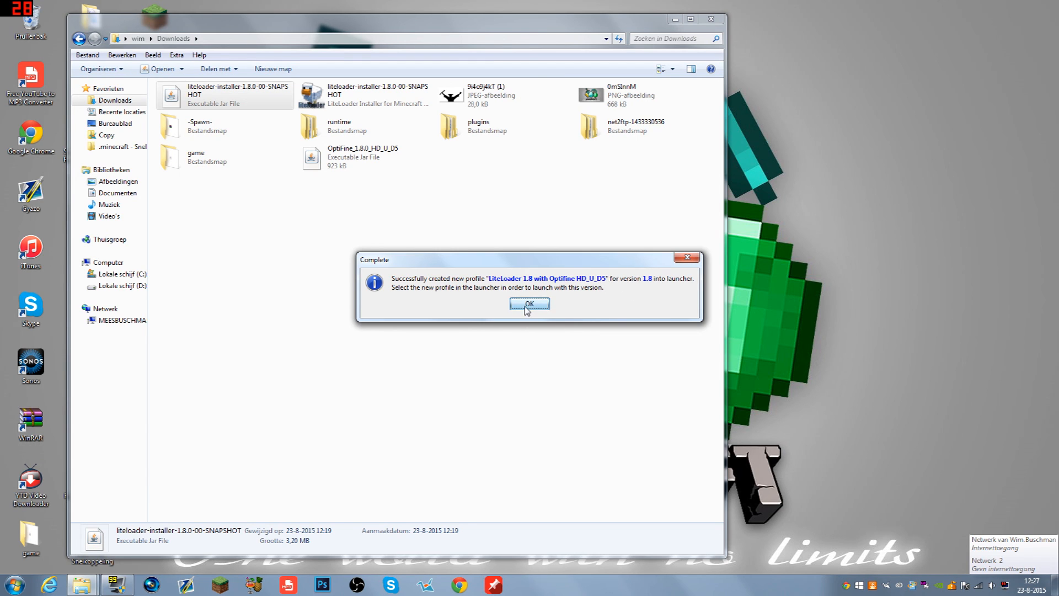
click(529, 303)
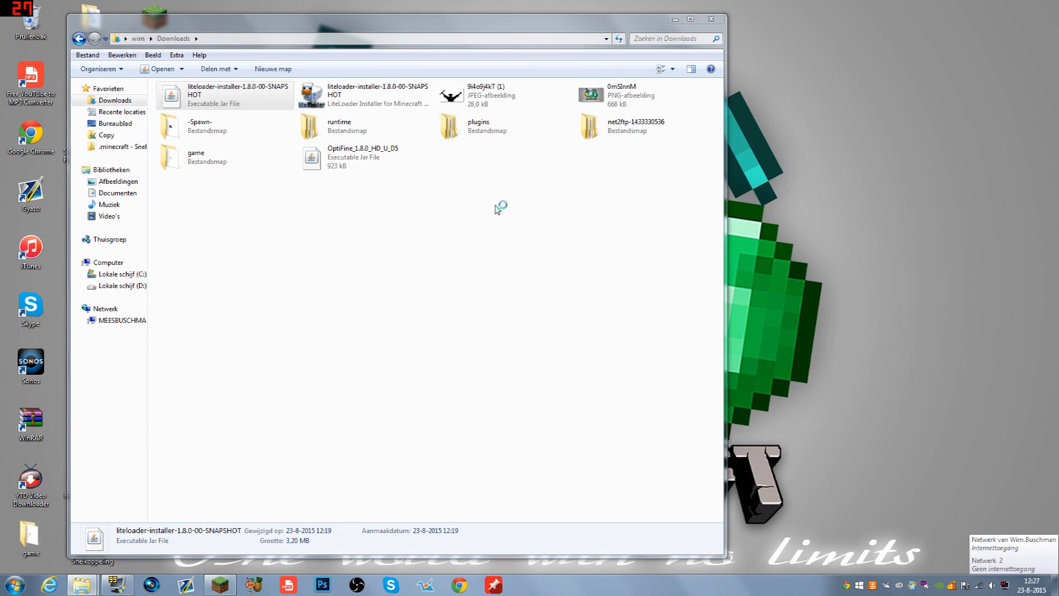
mouse_move(498, 208)
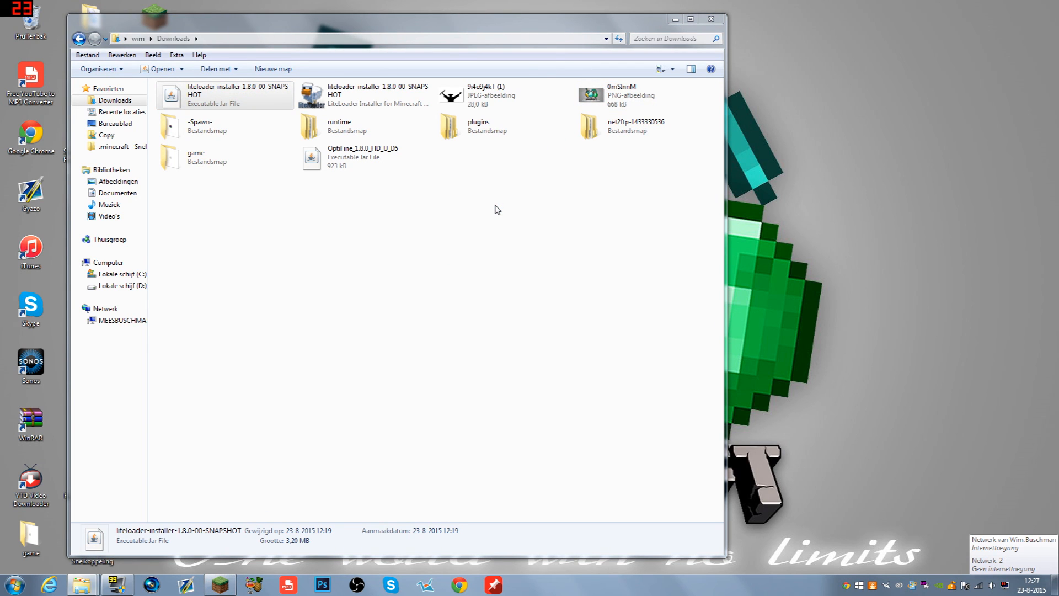